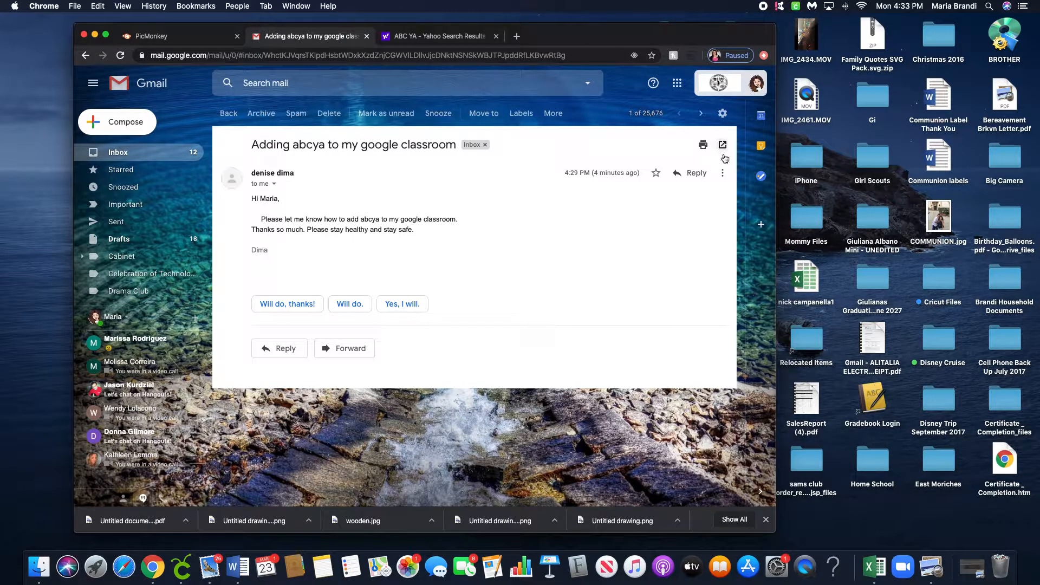
Launch Google Classroom from Gmail's Google apps menu.
click(677, 83)
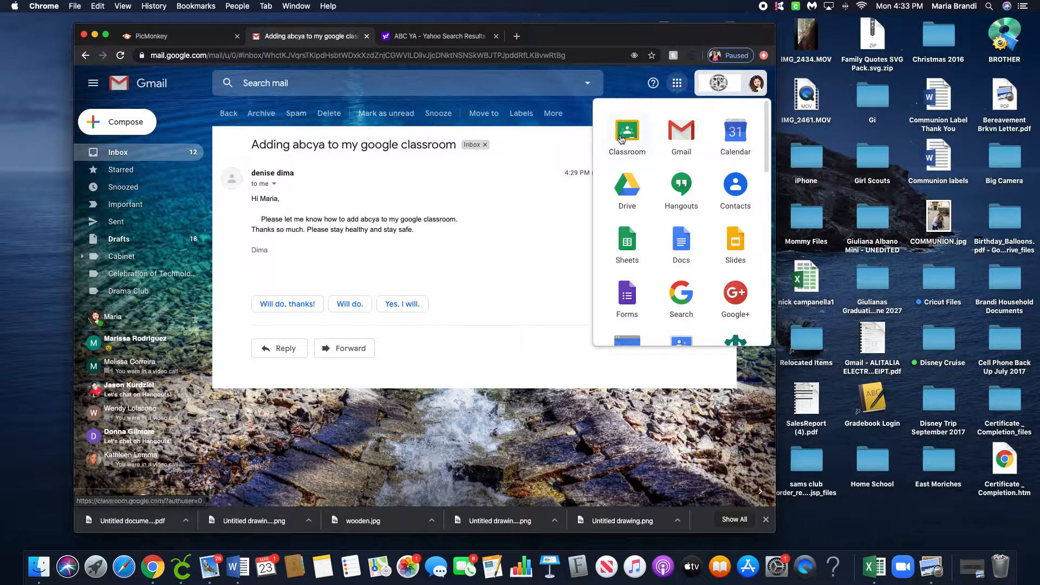
click(627, 132)
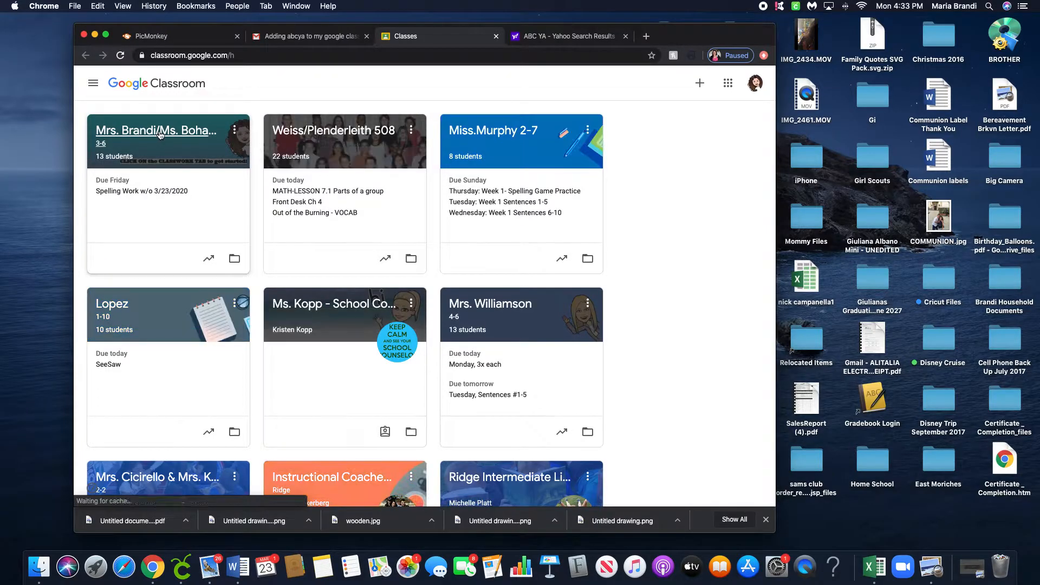
Go to the Mrs. Brandi/Ms. Bohacik class's Classwork page and start a new post.
click(156, 131)
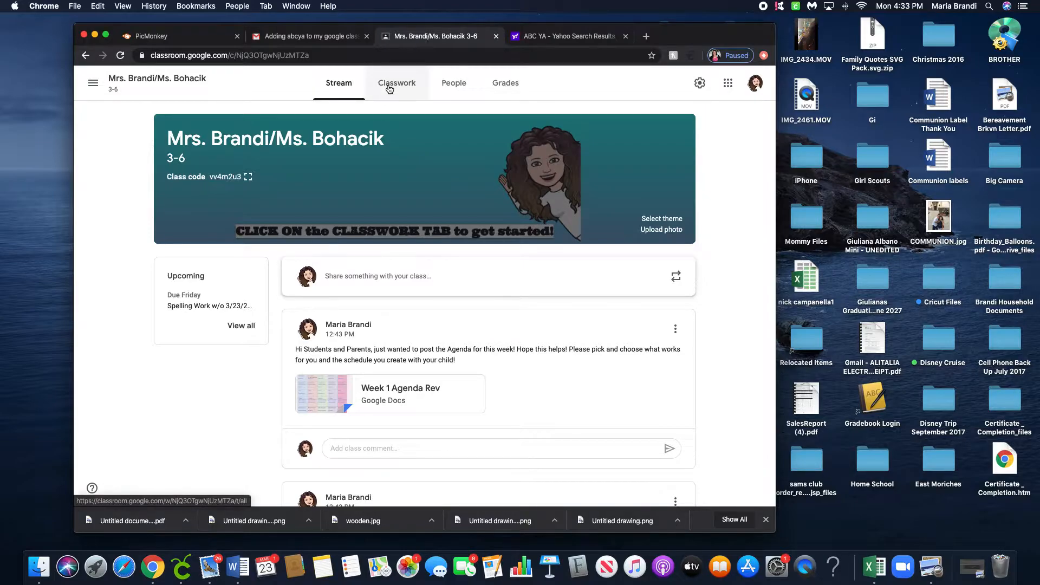
click(396, 82)
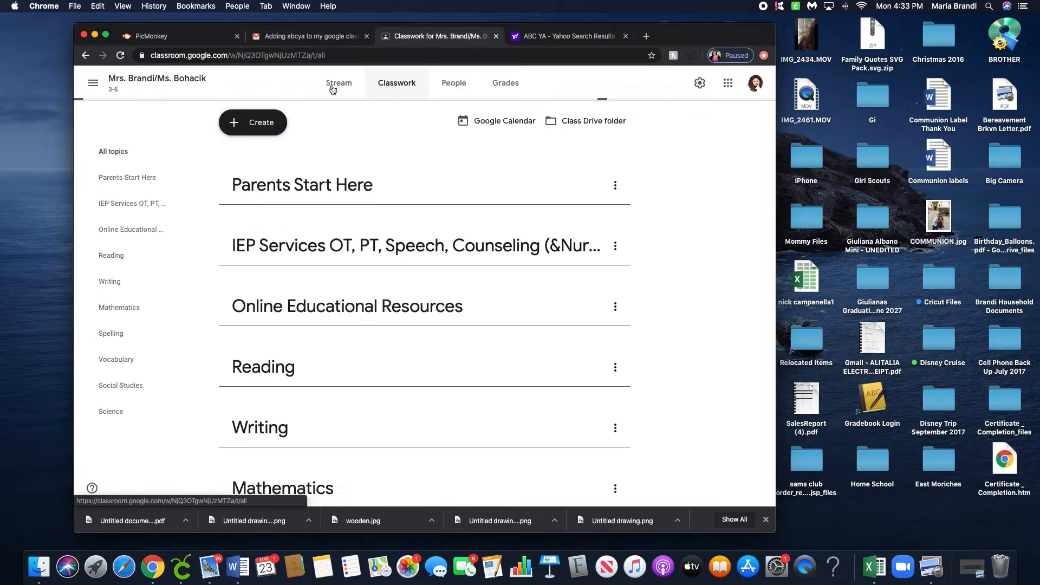
click(252, 122)
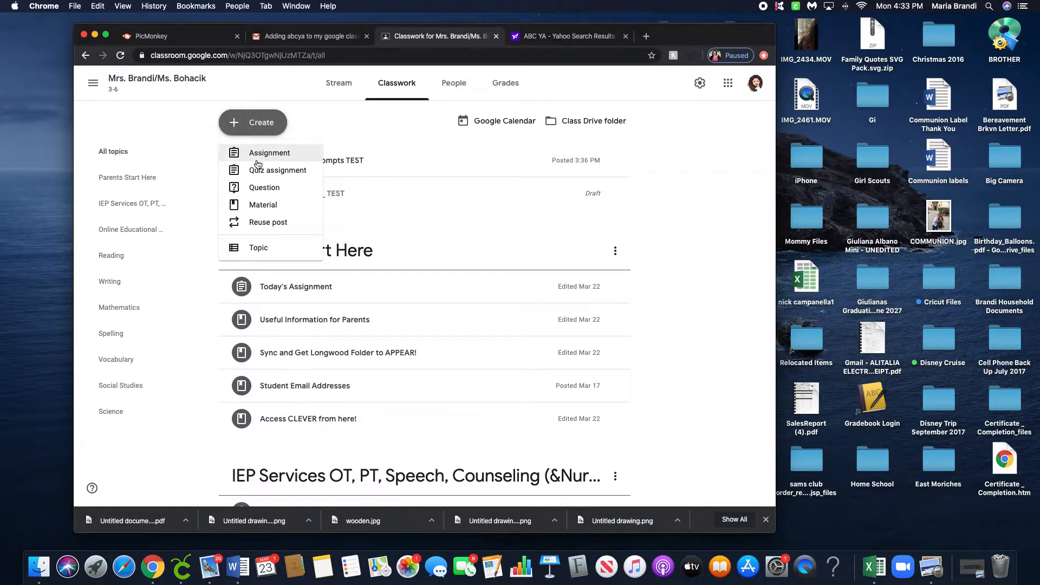
mouse_move(269, 152)
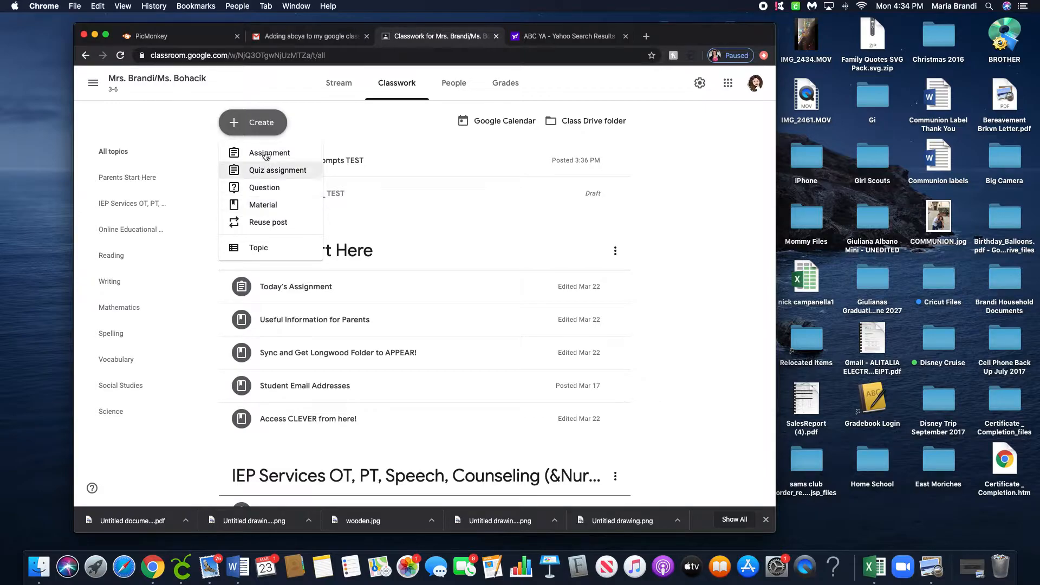
mouse_move(263, 204)
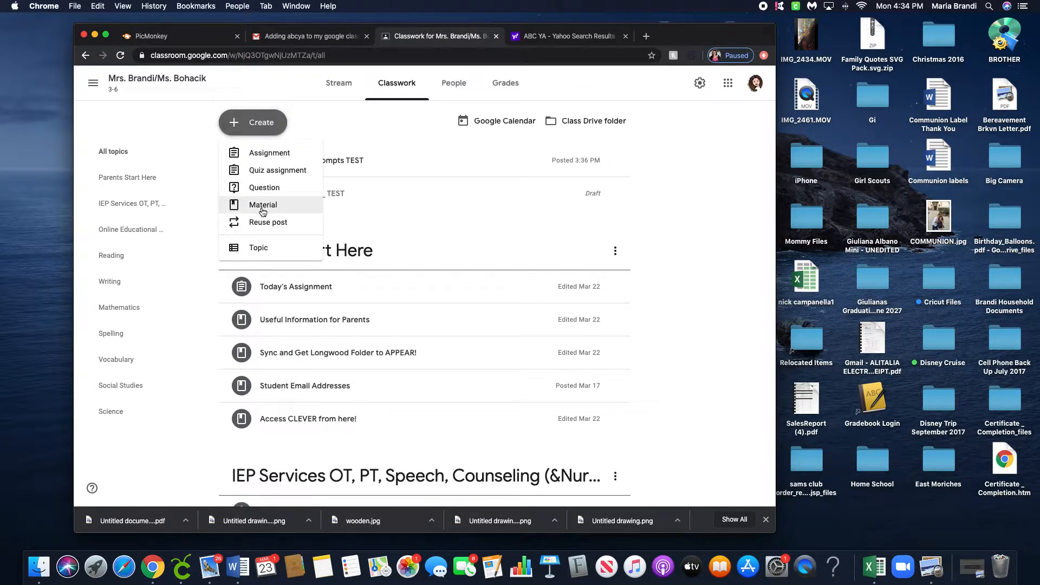
Start a new material titled 'ABC YA Learning'.
click(263, 204)
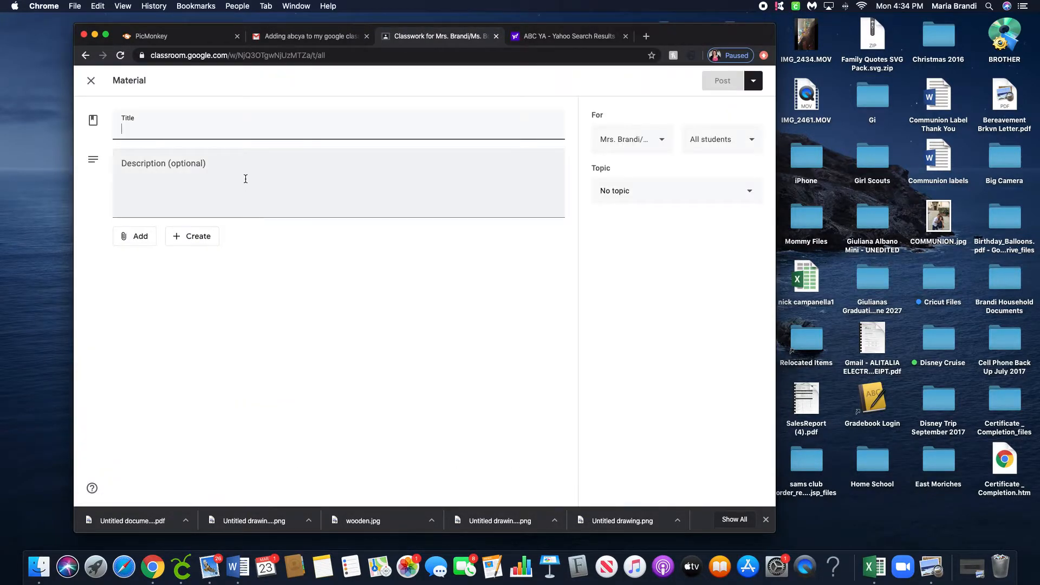
text(B)
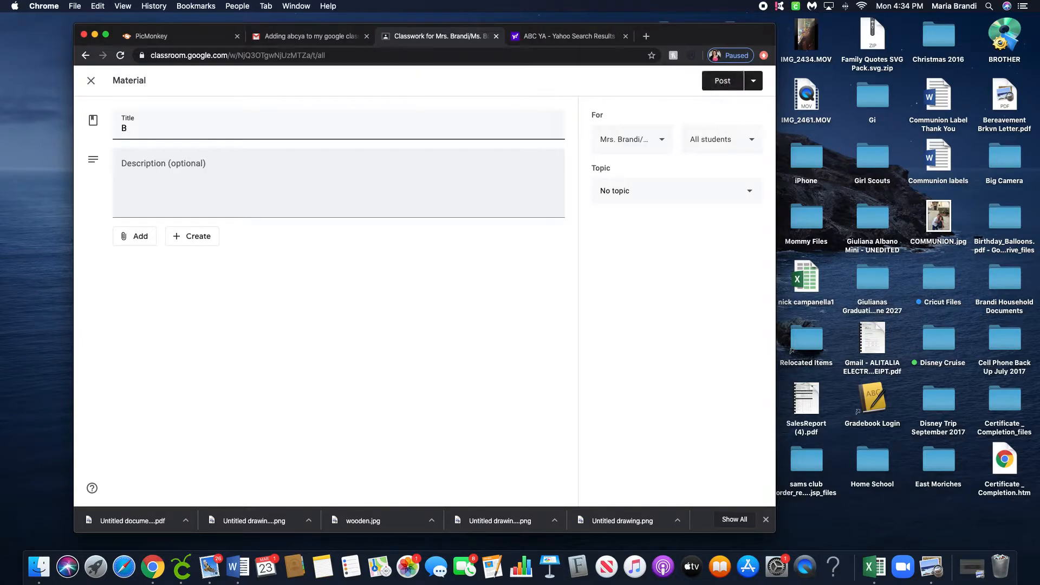
text(C Y)
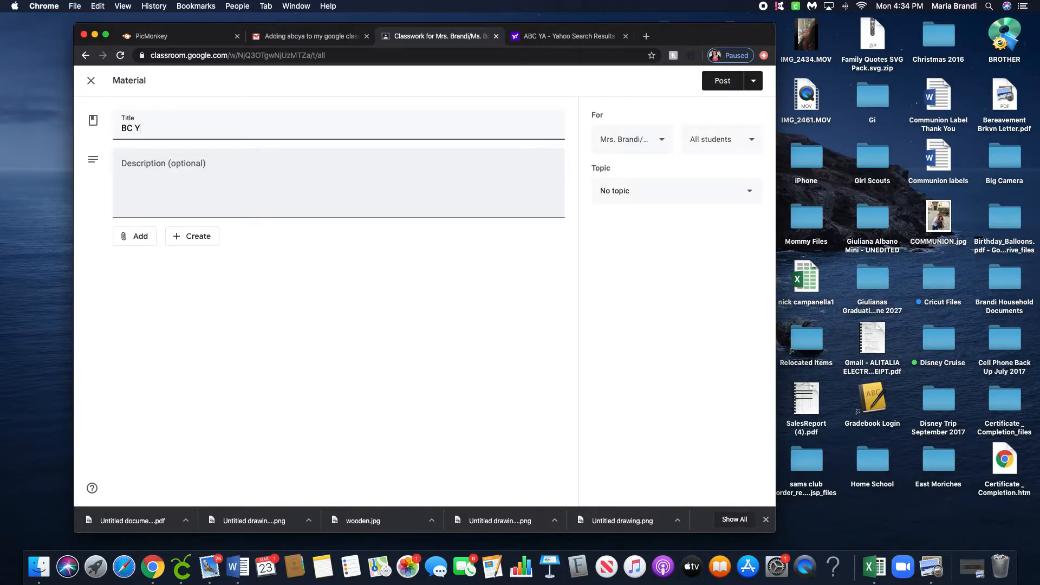
text(A)
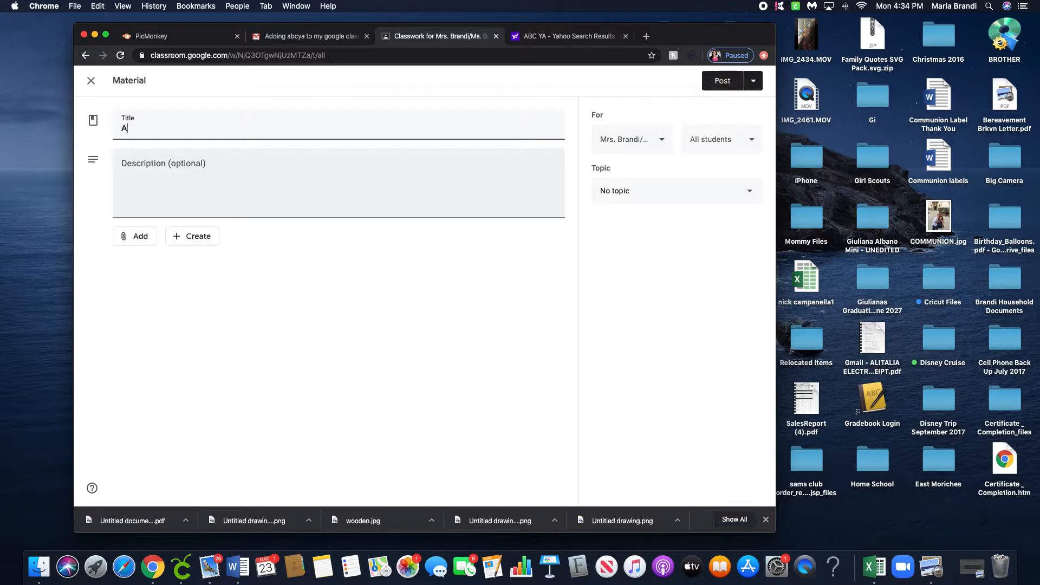
text(BC YA Learning)
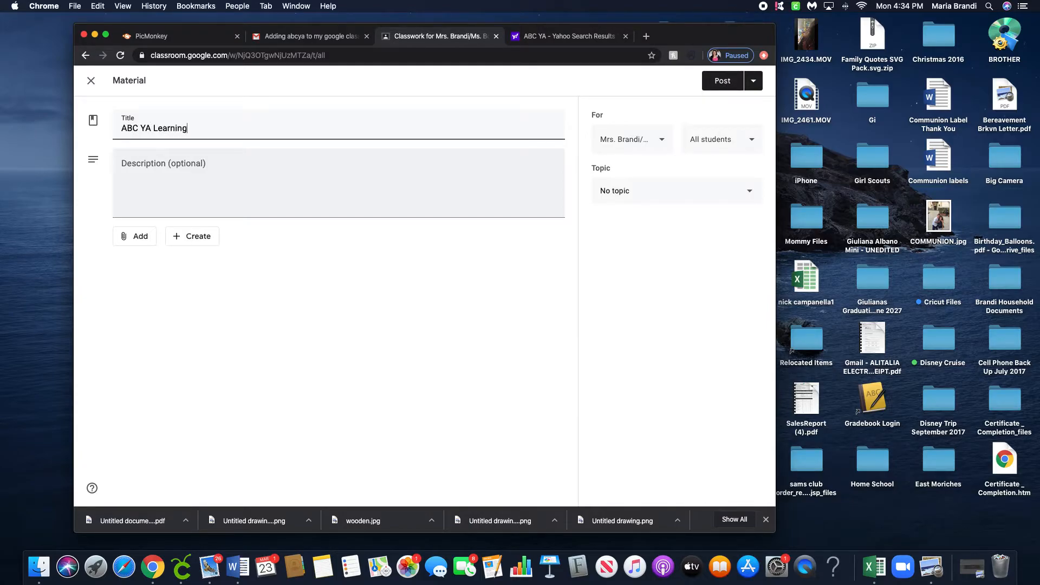
Add the description 'Click on the link below to access ABC YA! Please do 1 lesson a day!'.
text(Click on the l)
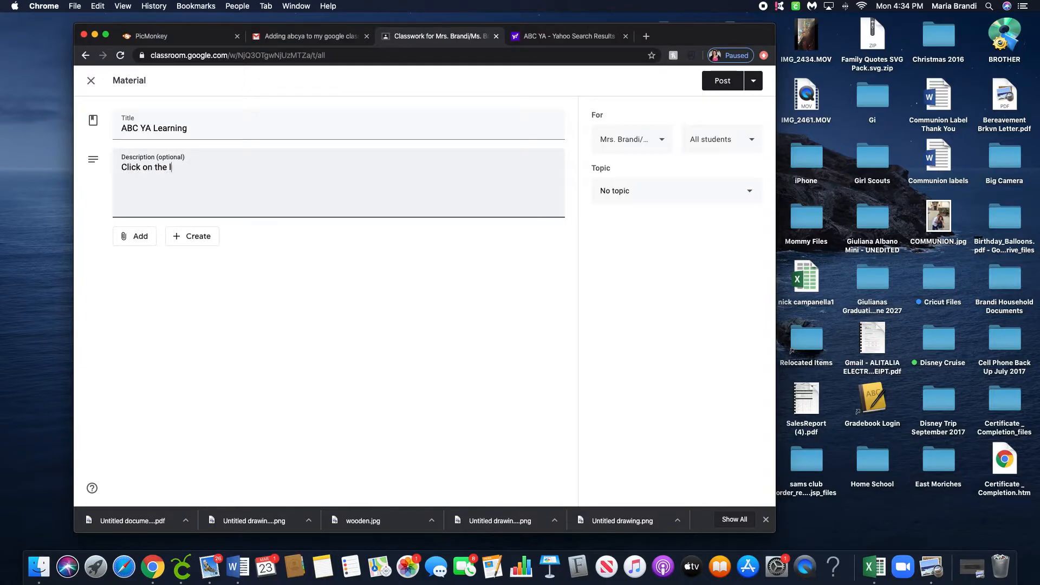
text(ink below to acce)
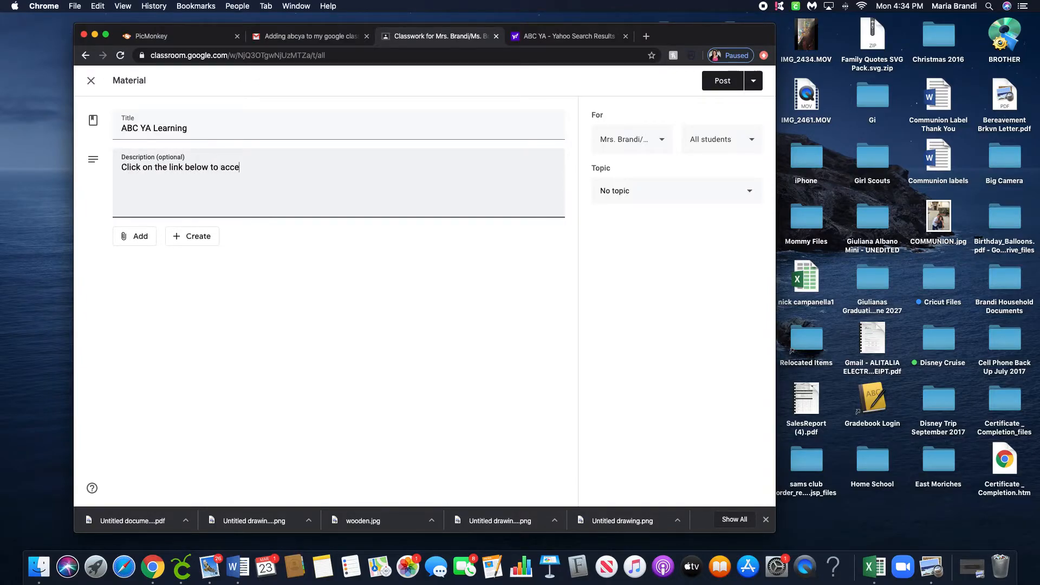
text(ss ABC YA)
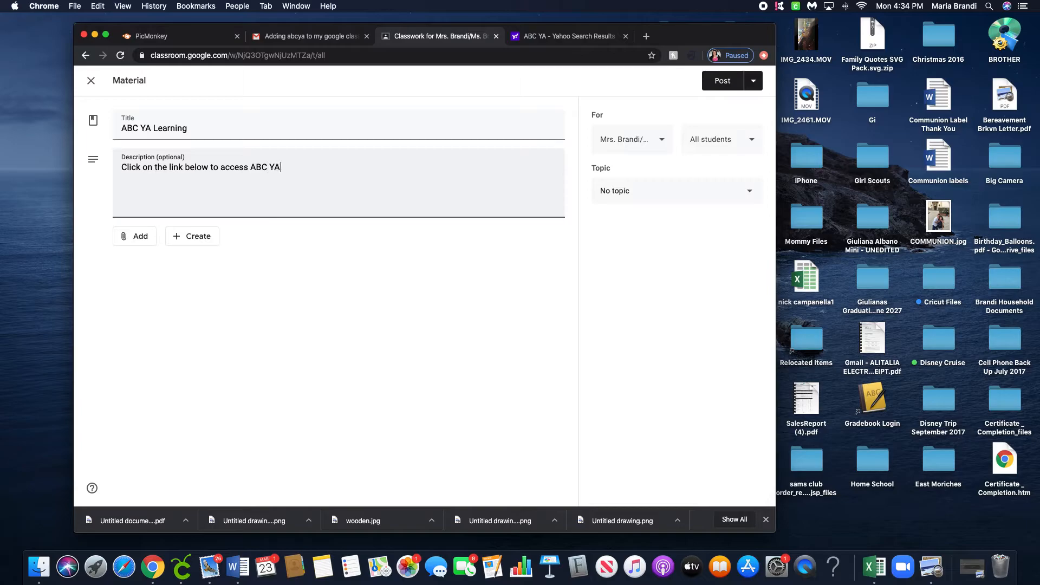
text(! Please)
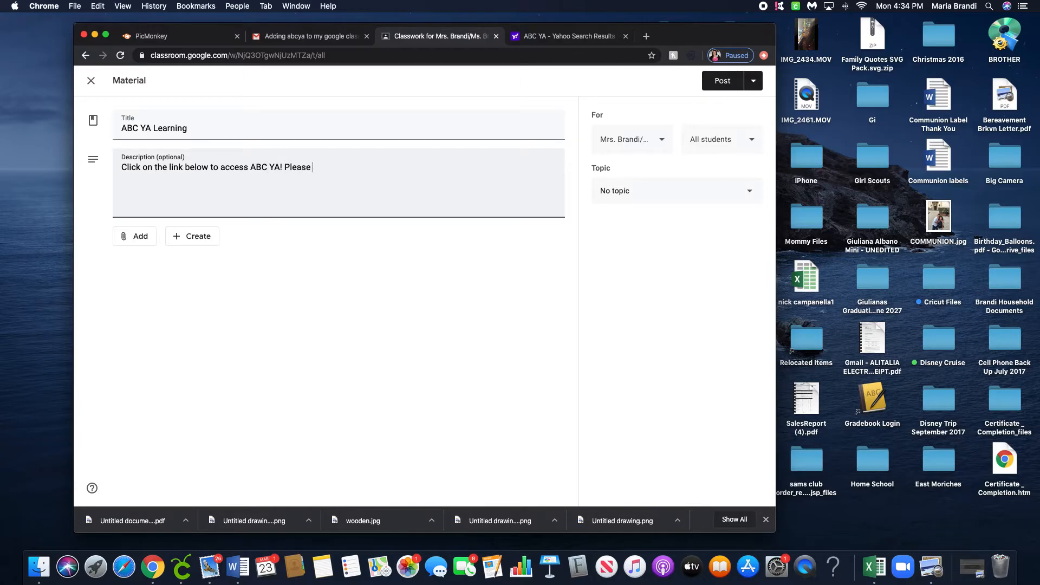
text(do 1 lesson)
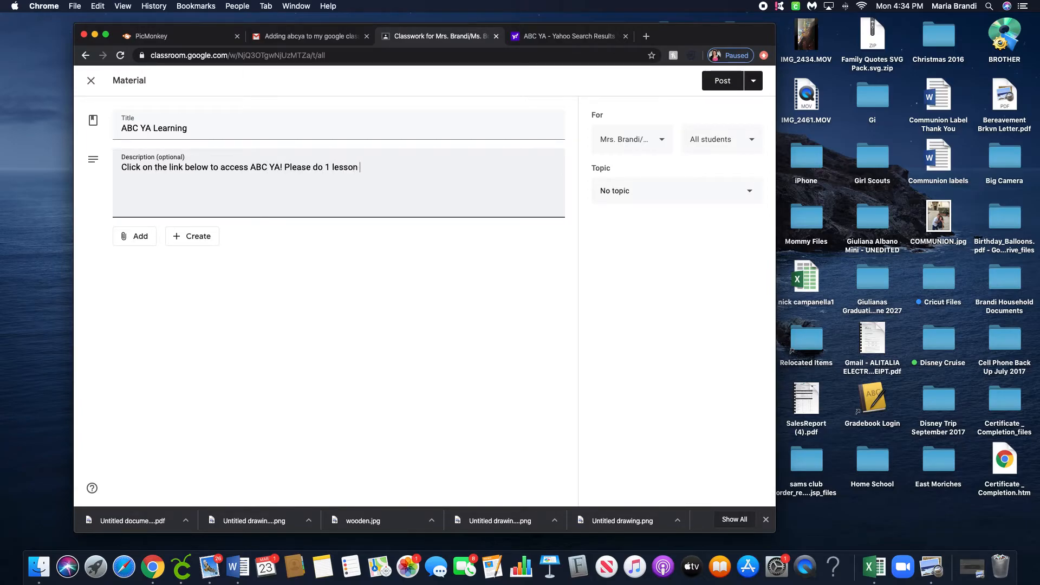
text(a day!)
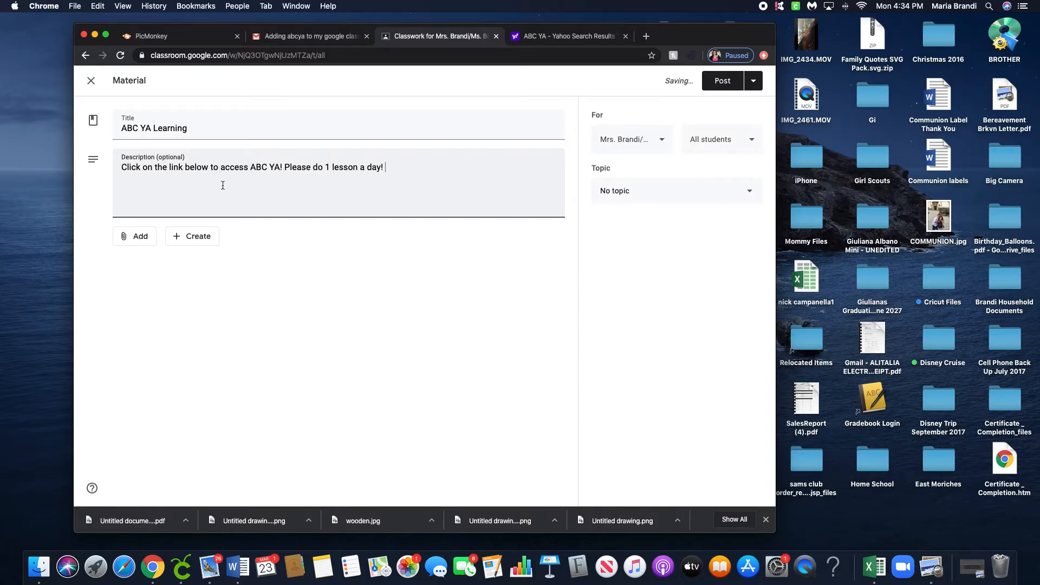
click(135, 236)
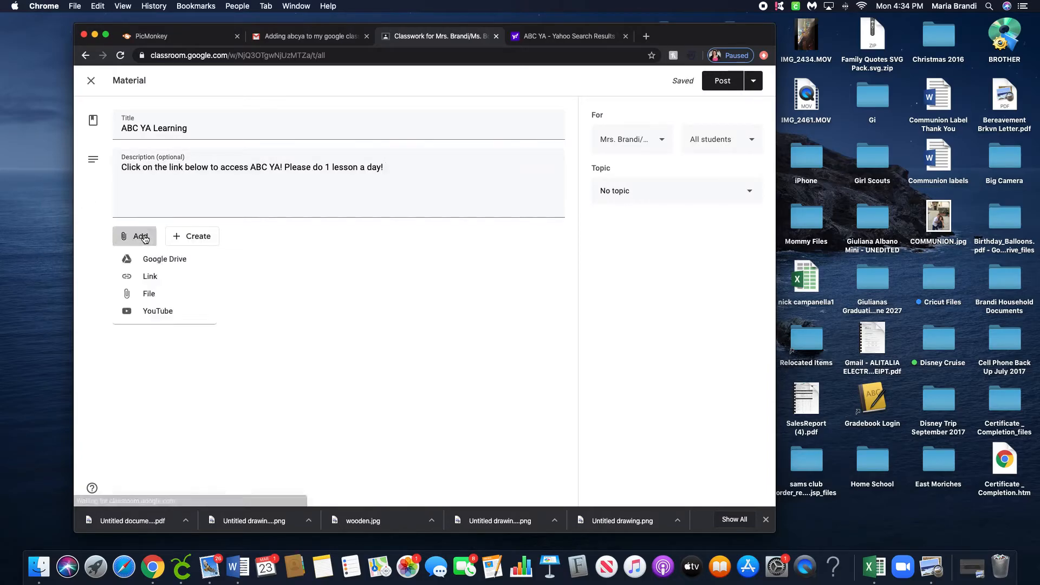
Attach the abcya.com web link to the material.
click(150, 277)
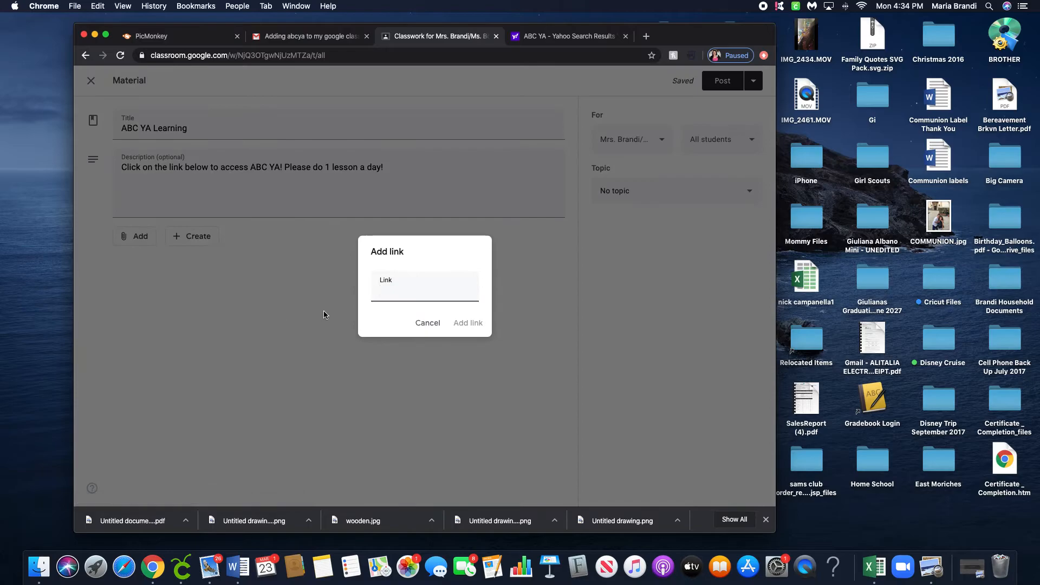
text(abcya.c)
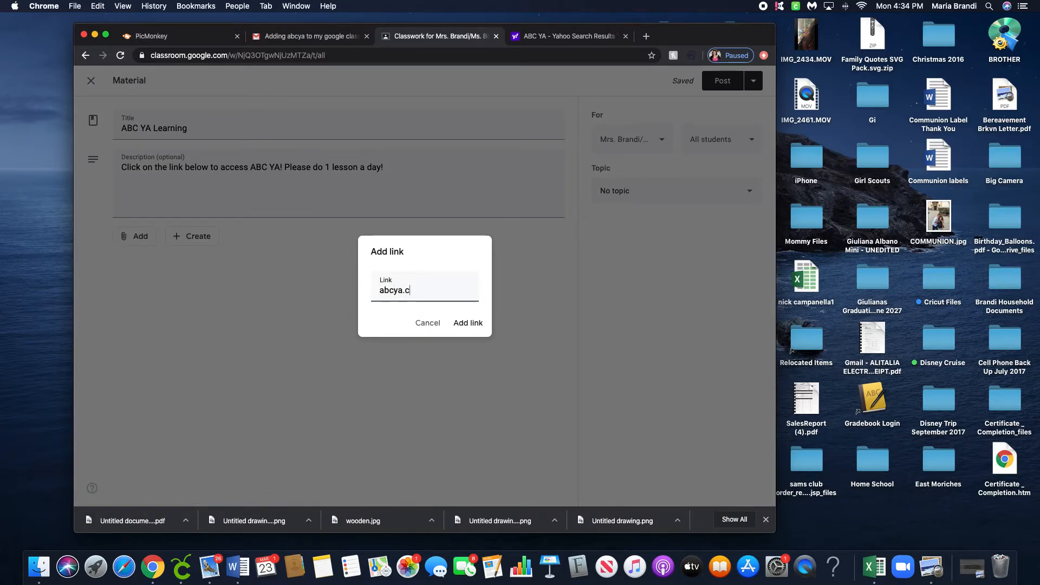
text(om)
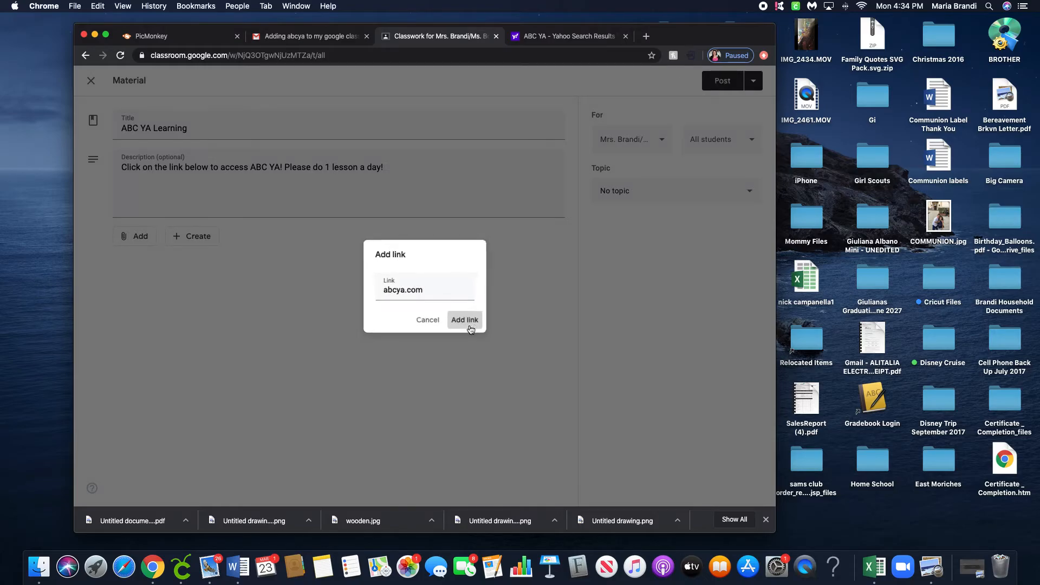
click(464, 319)
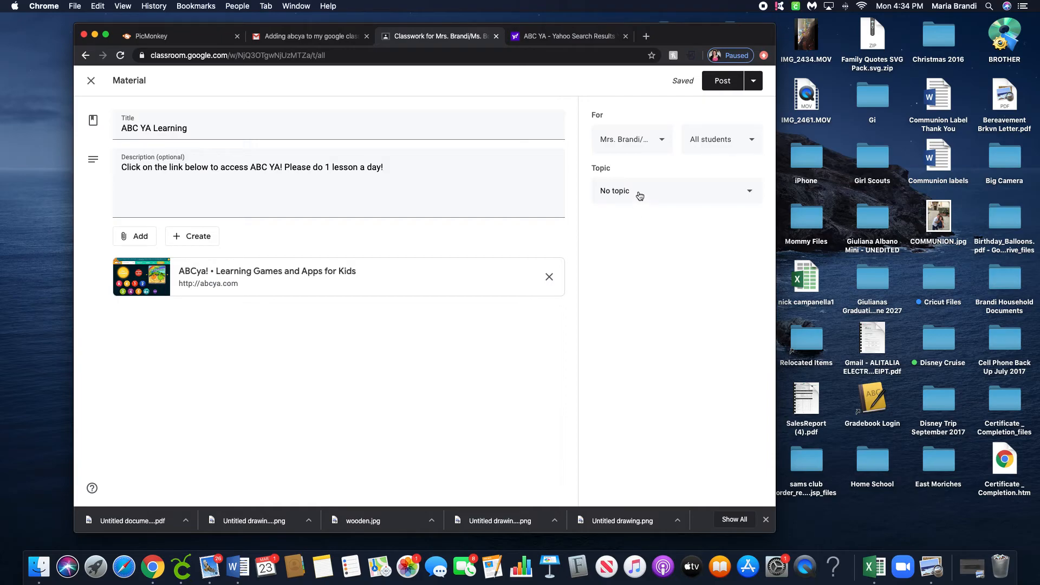
Publish the ABC YA Learning material to the class.
click(675, 191)
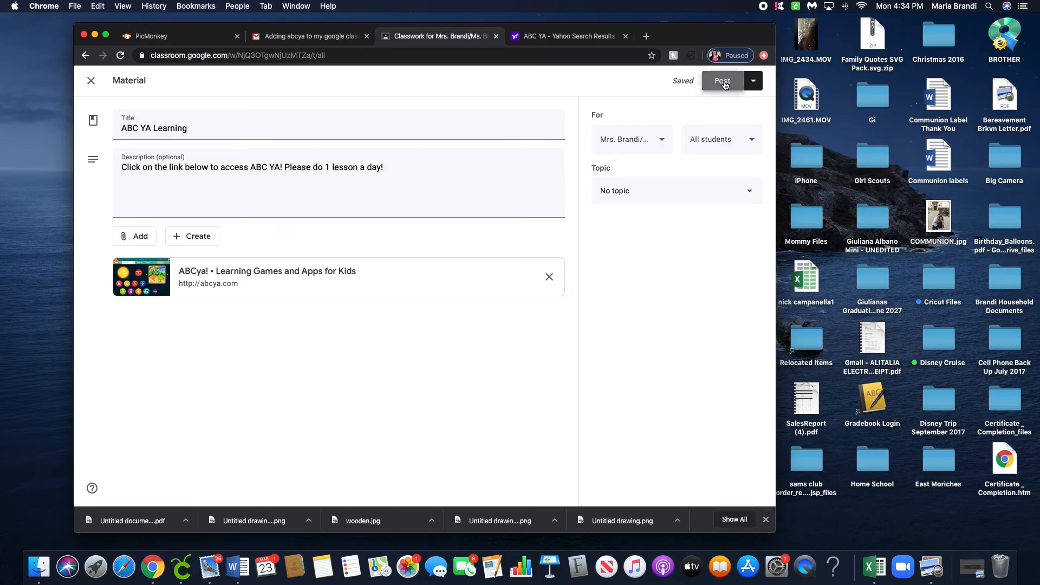
click(721, 80)
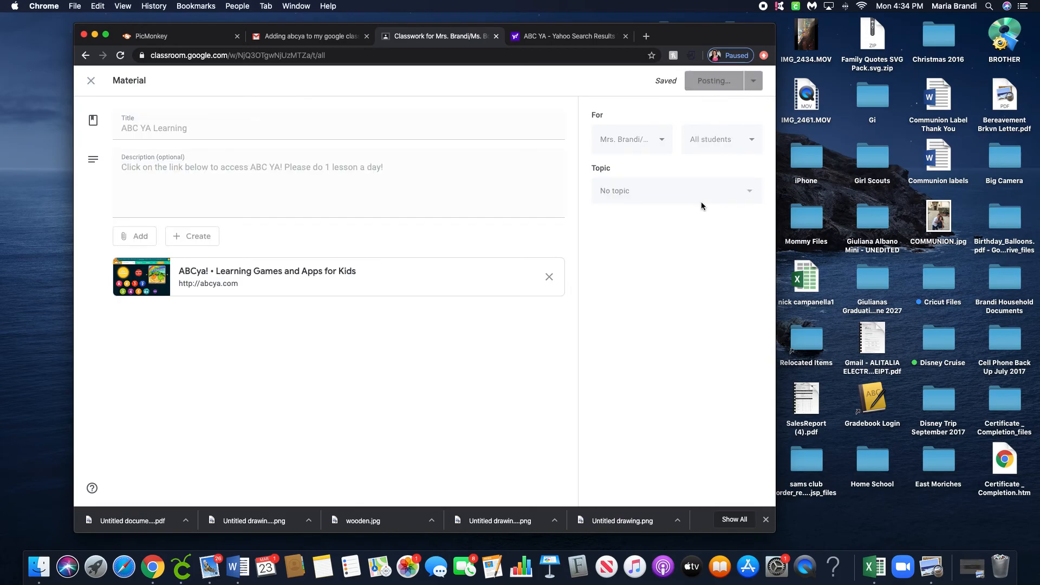